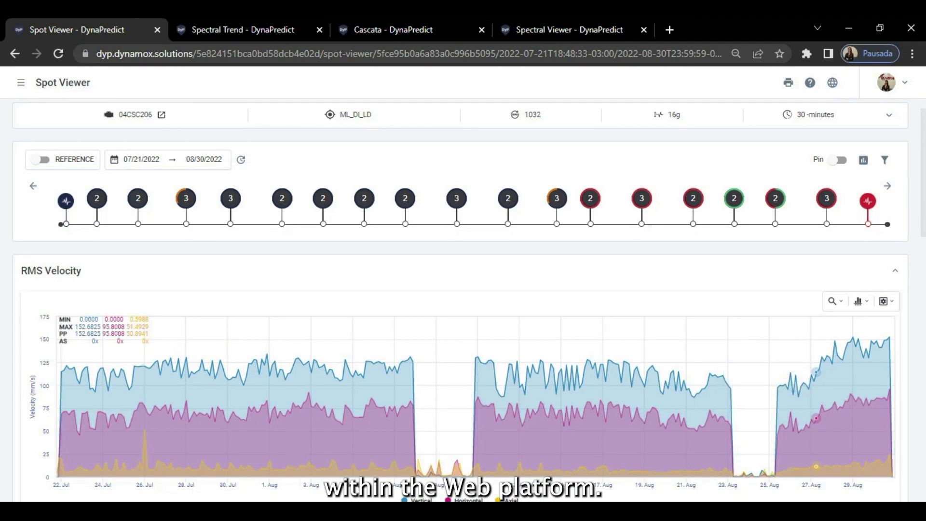
# Scroll to the RMS acceleration trend and hide the Vertical series to compare axial and horizontal against A1/A2
pyautogui.scroll(-3)
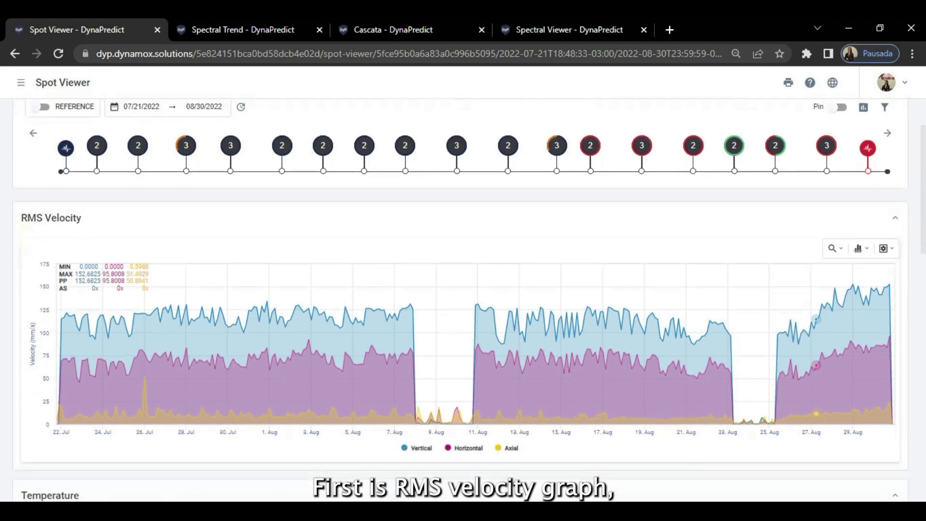
pyautogui.scroll(-3)
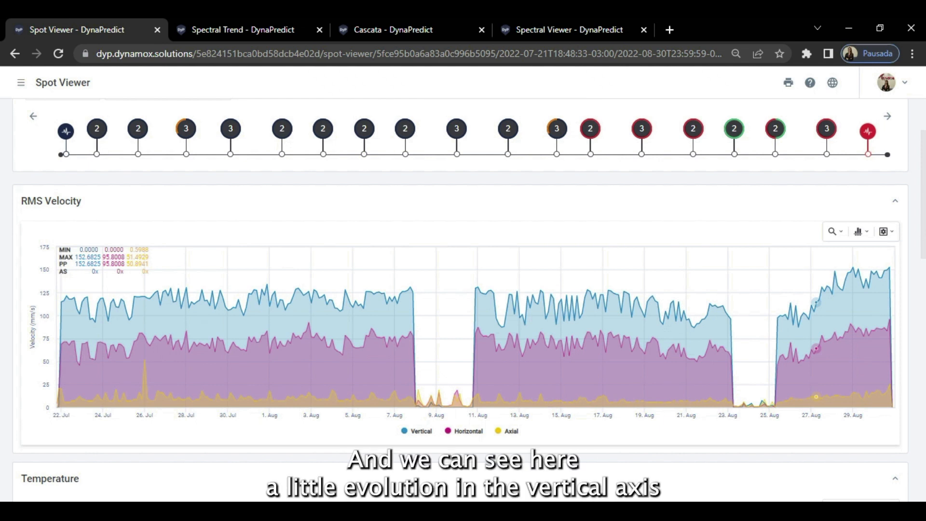
pyautogui.moveTo(823, 285)
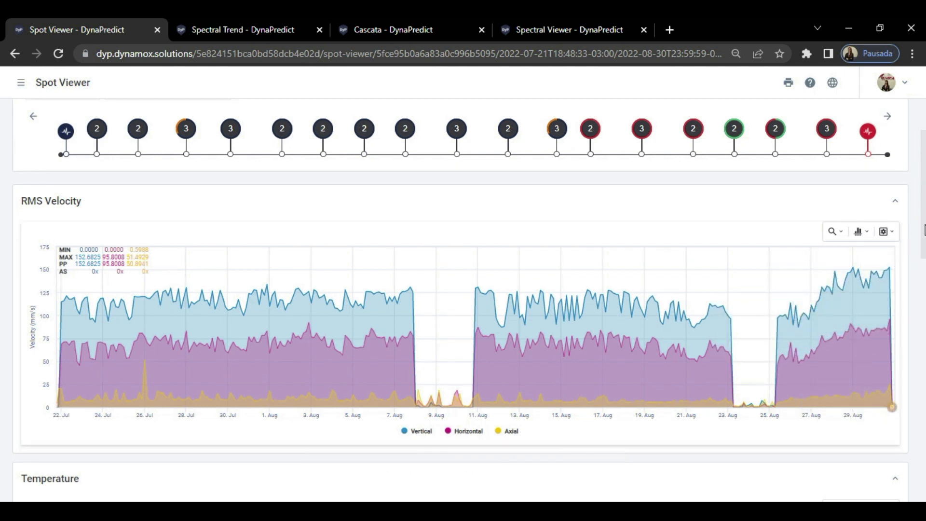
pyautogui.scroll(-3)
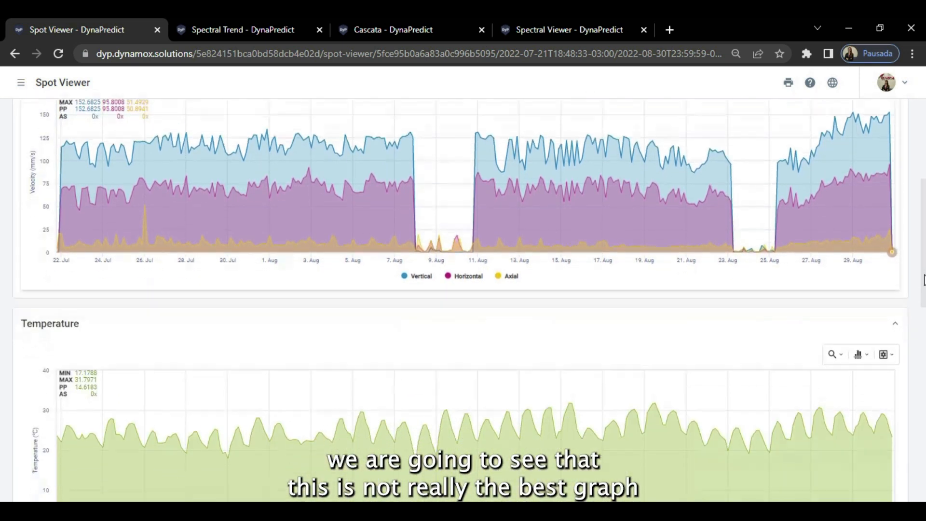
pyautogui.scroll(-3)
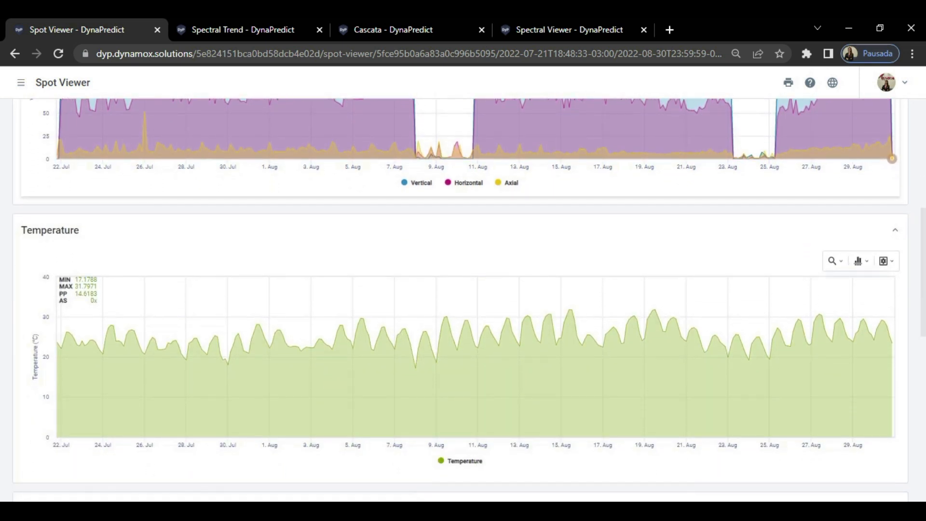
pyautogui.scroll(-3)
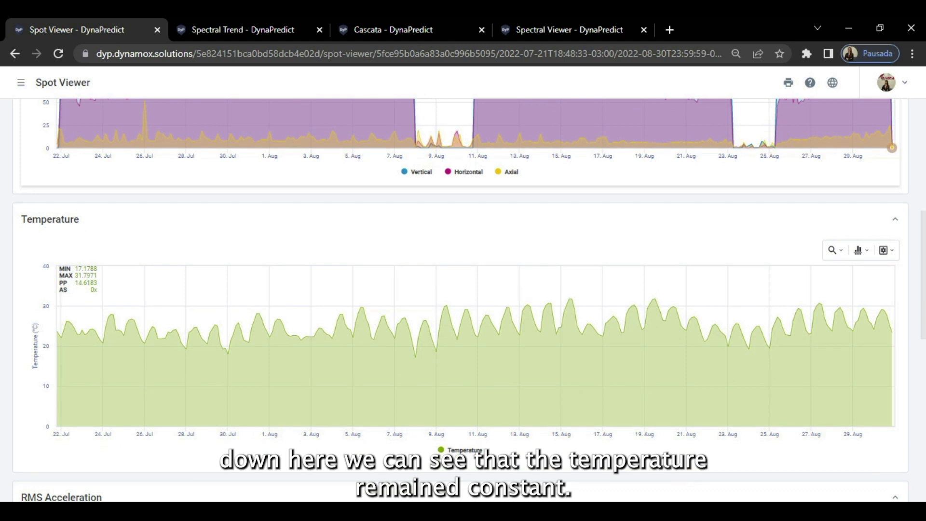
pyautogui.moveTo(835, 290)
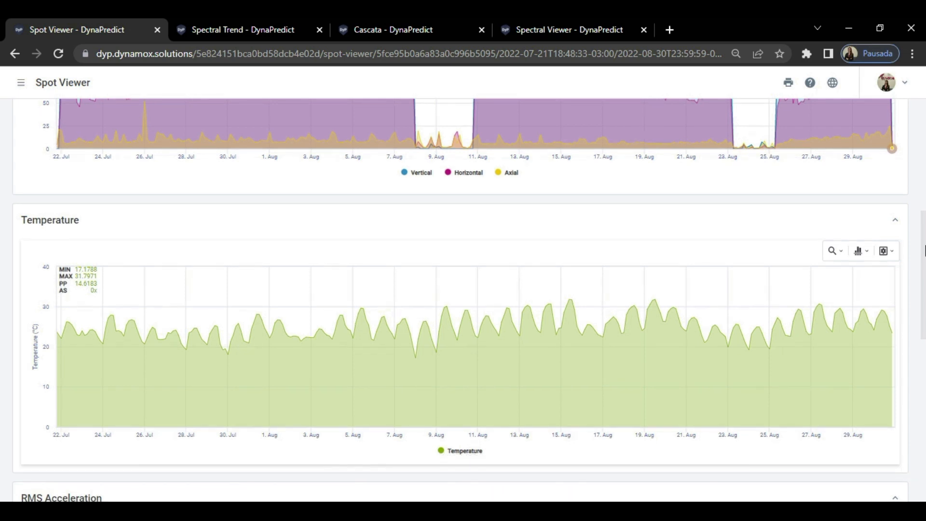
pyautogui.scroll(-3)
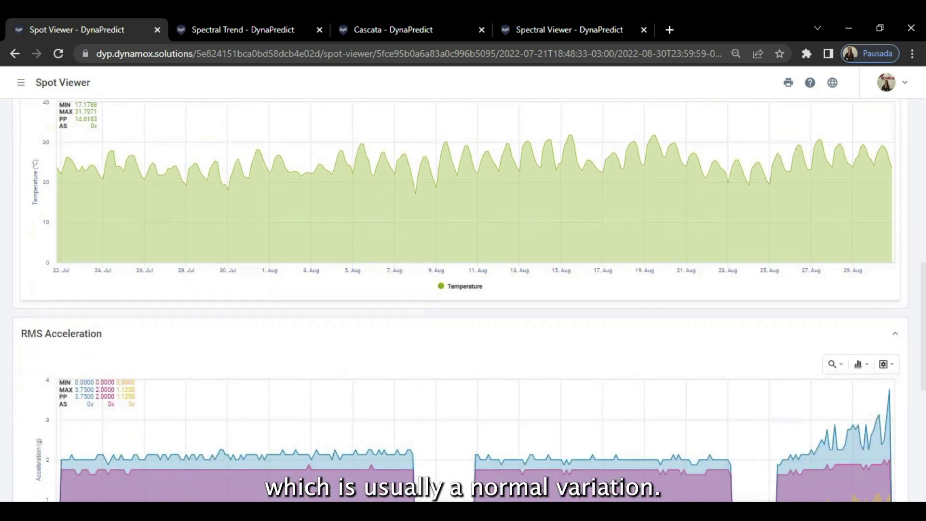
pyautogui.scroll(-3)
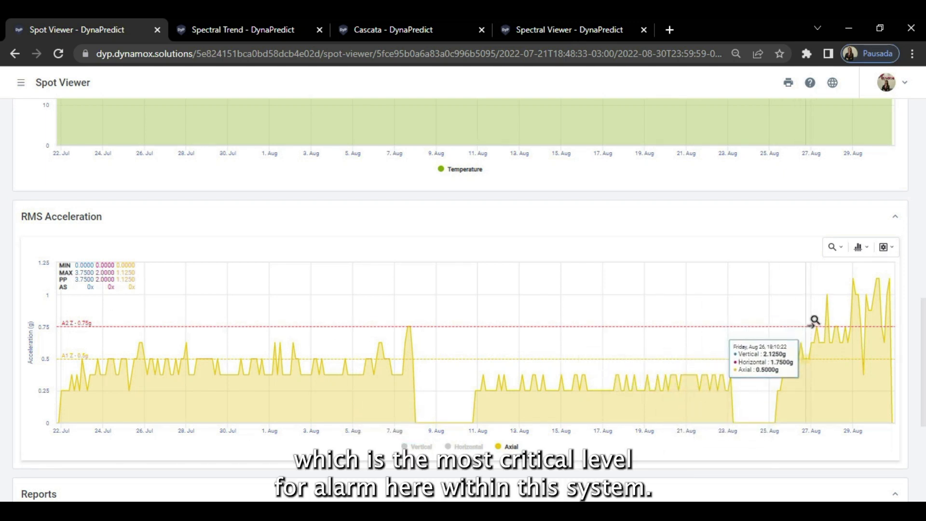
pyautogui.moveTo(802, 321)
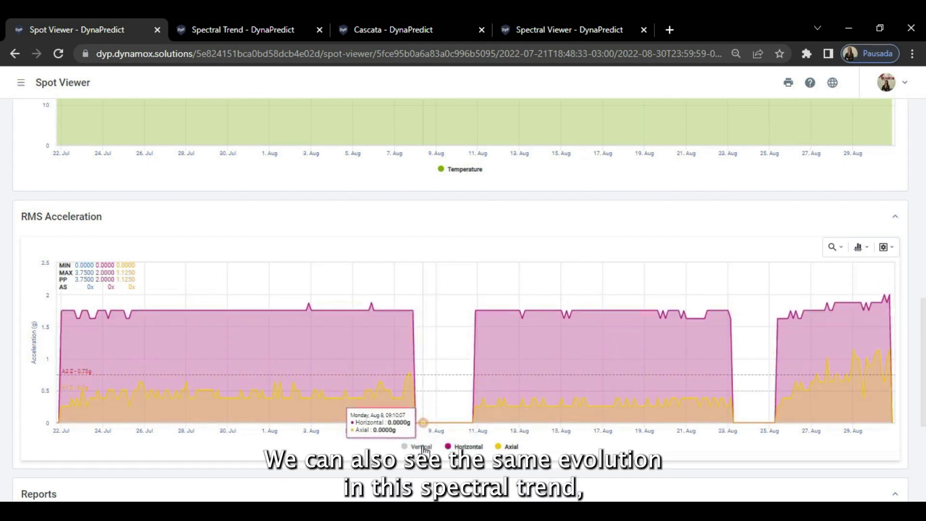
pyautogui.click(420, 446)
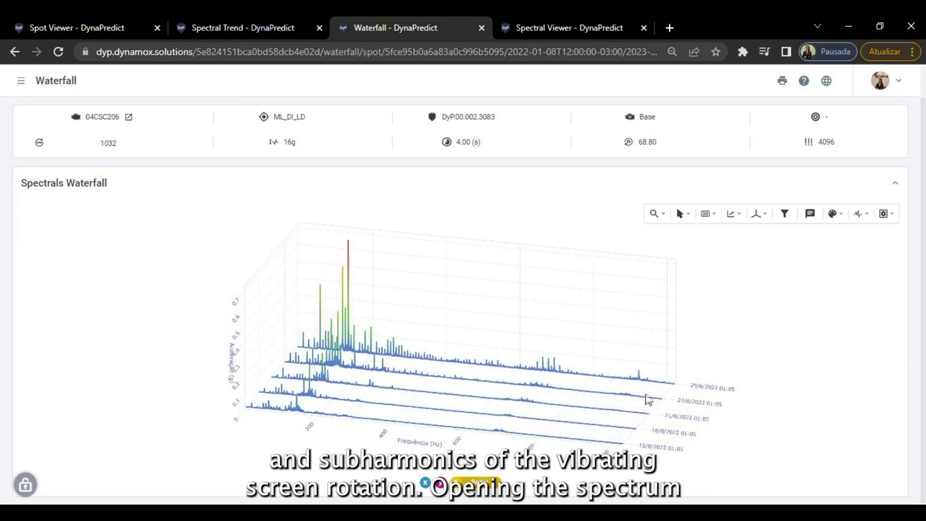
# Switch to the Spectral Viewer and hide the other axes so only the Radial spectrum shows
pyautogui.click(567, 28)
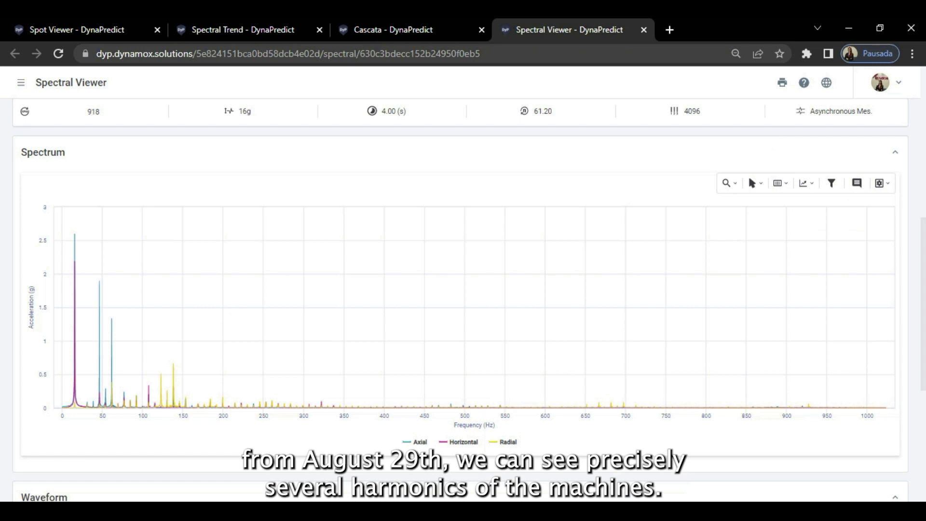
pyautogui.scroll(-3)
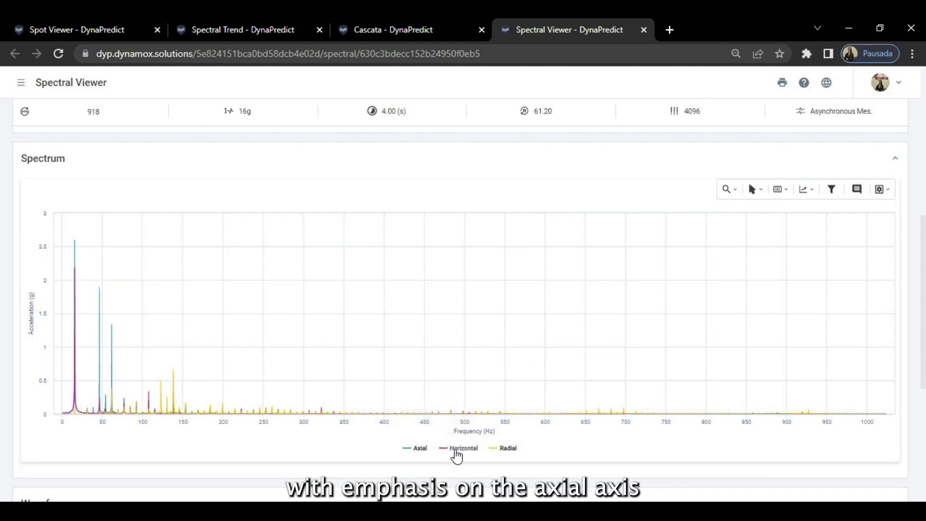
pyautogui.click(417, 448)
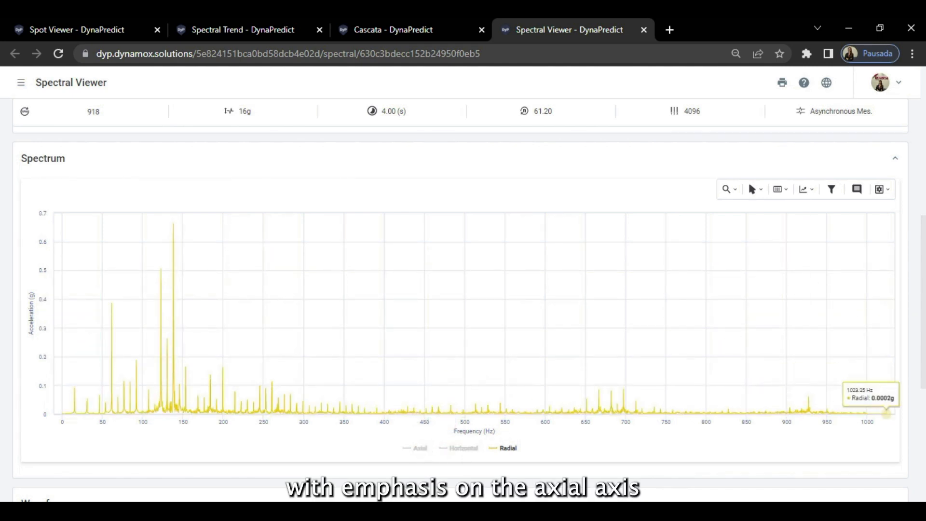
pyautogui.scroll(-3)
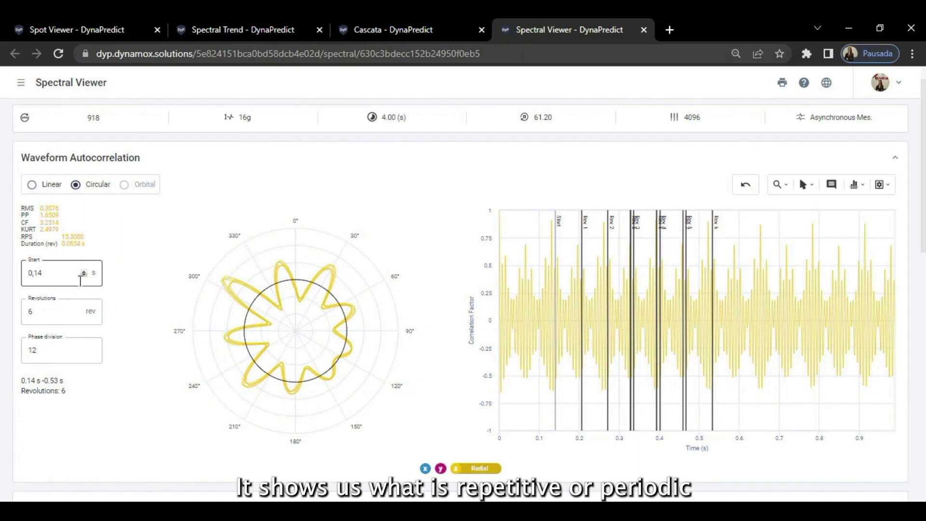
# Raise Revolutions to 7 and set the autocorrelation Start to 0.2 s
pyautogui.click(82, 308)
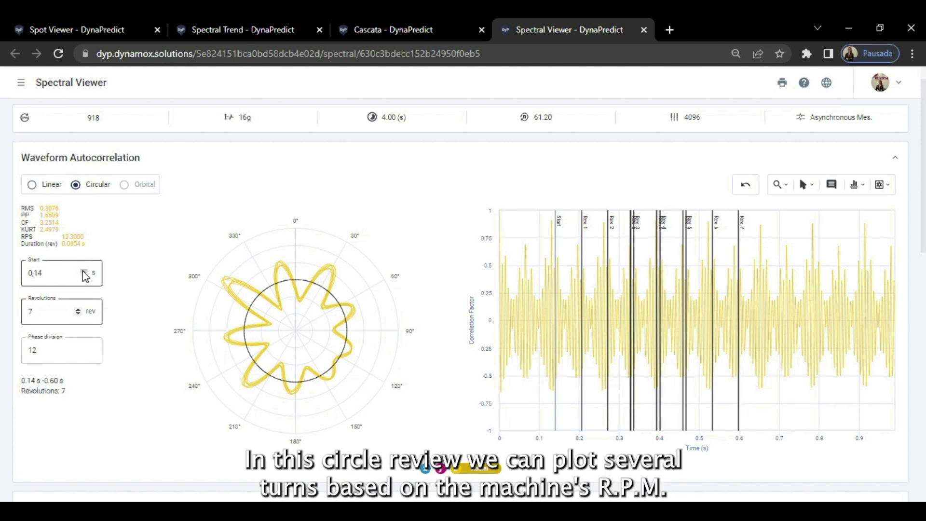
pyautogui.click(89, 269)
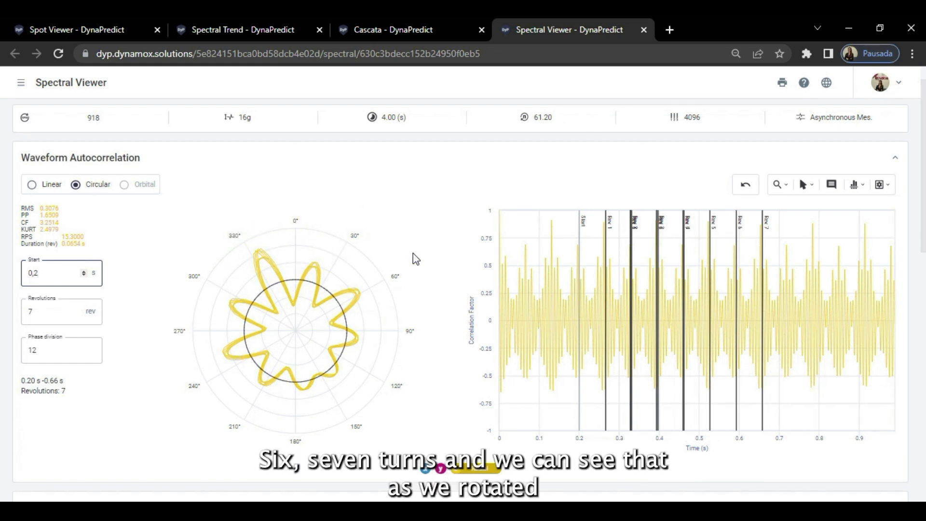
pyautogui.moveTo(262, 264)
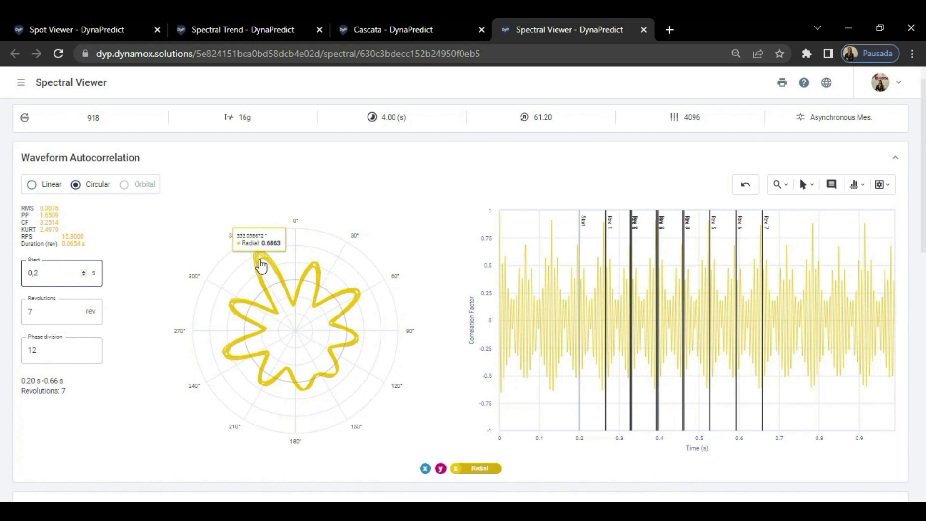
pyautogui.moveTo(302, 371)
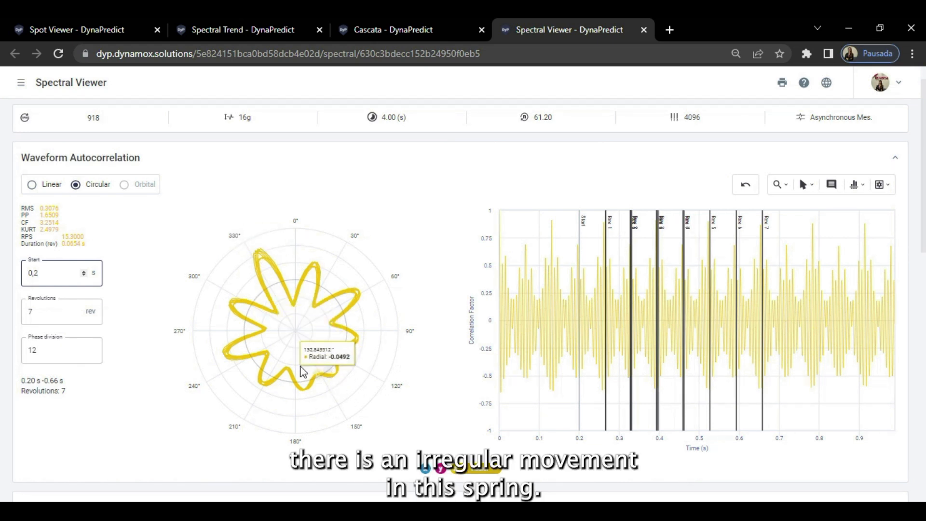